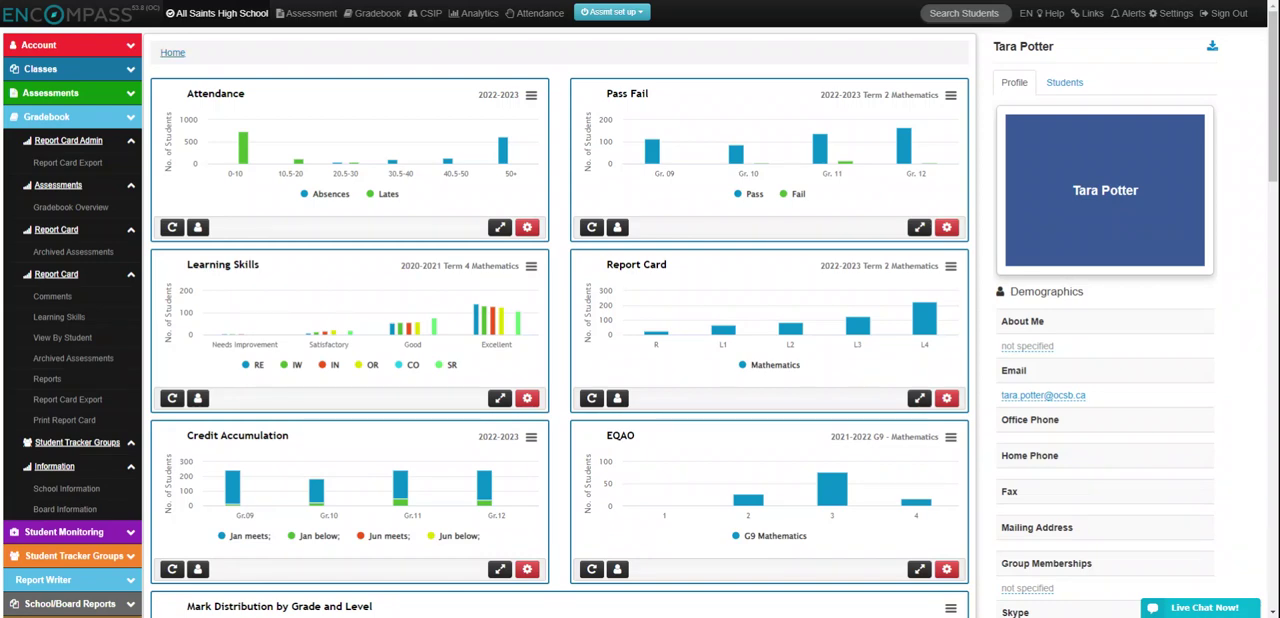
{"action": "mouse_move", "coordinate": [73, 251]}
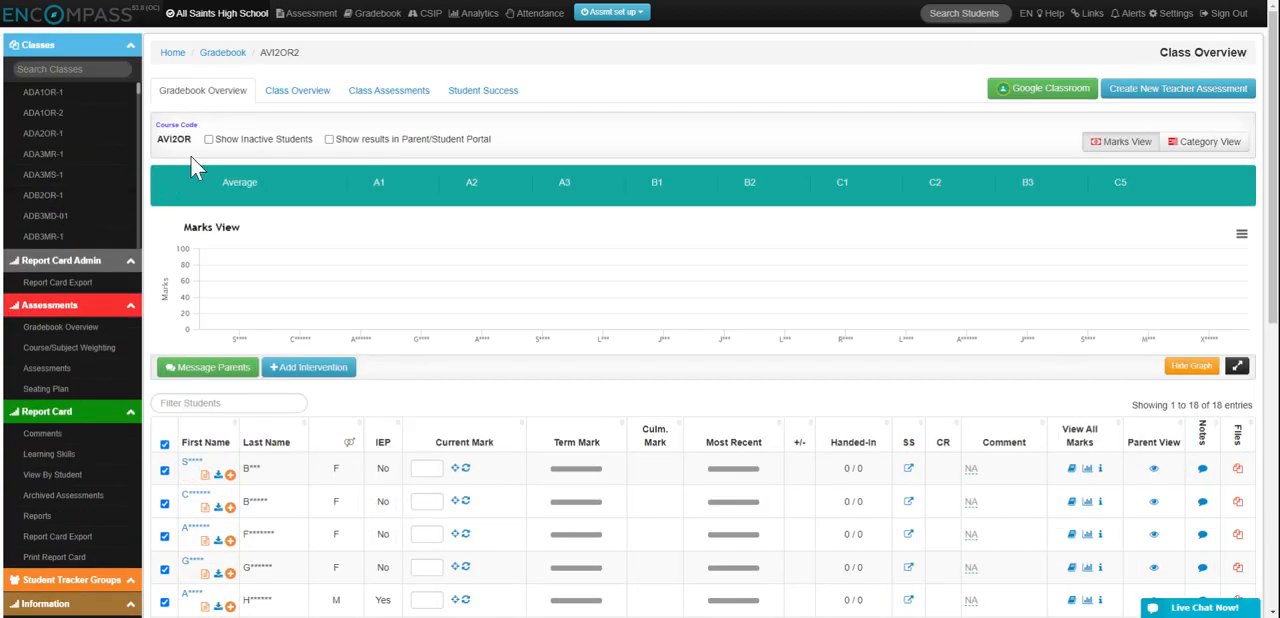
{"action": "mouse_move", "coordinate": [314, 47]}
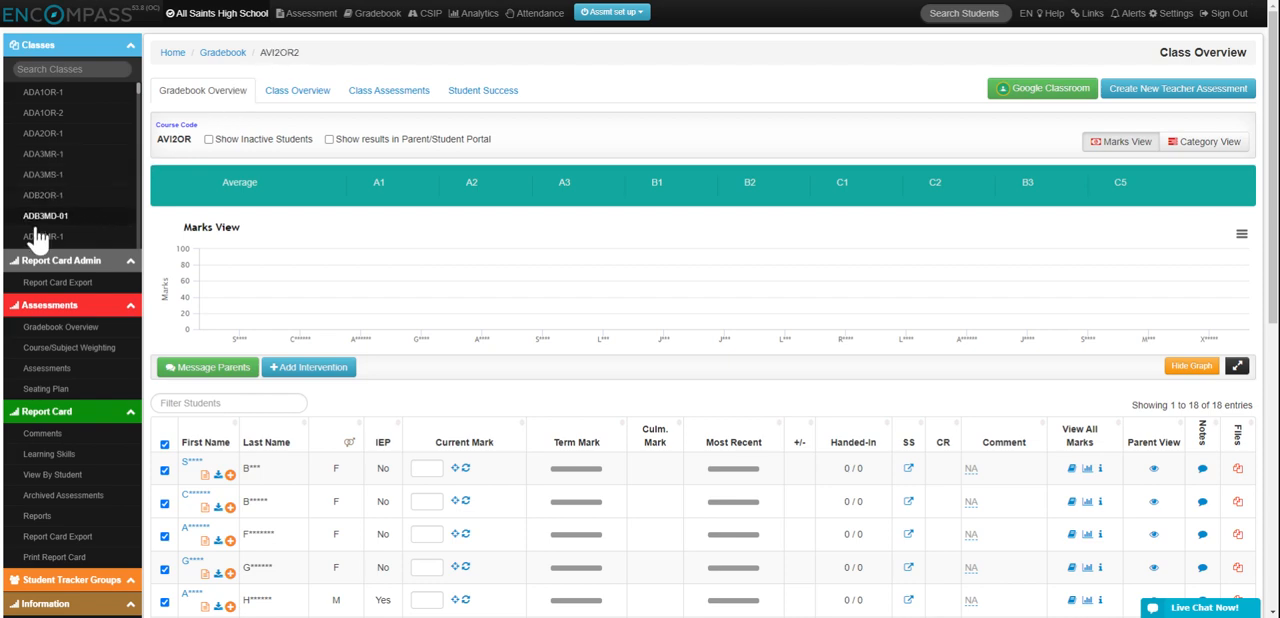
{"action": "scroll", "scroll_direction": "down", "scroll_amount": 3}
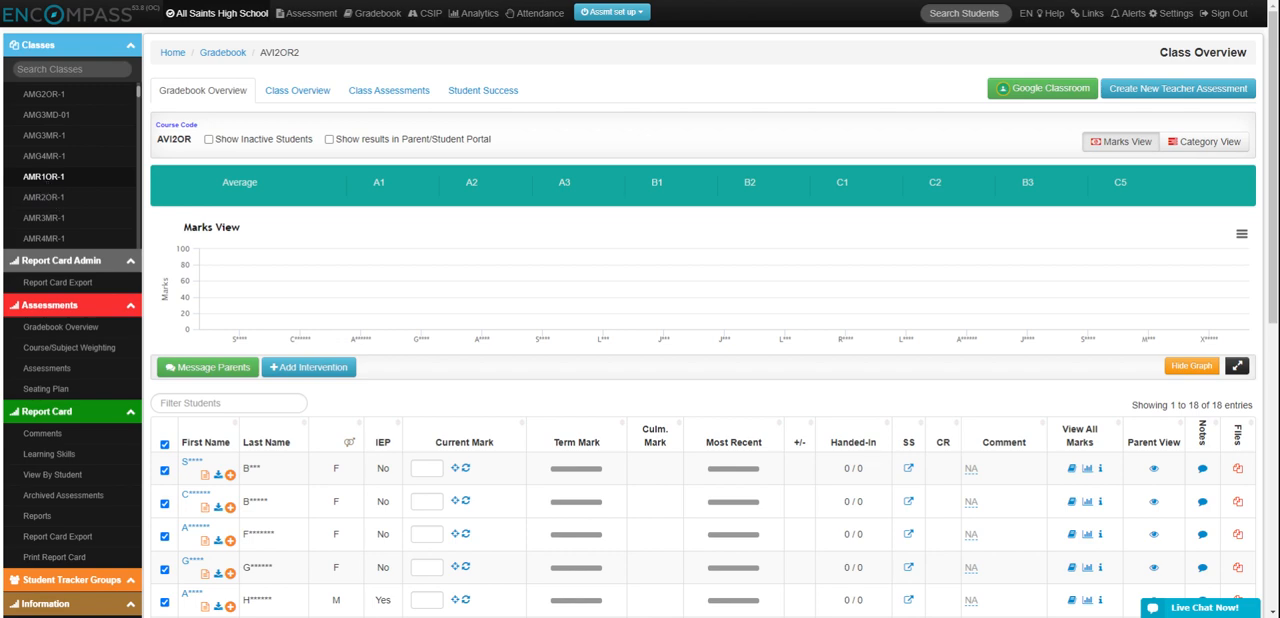
{"action": "mouse_move", "coordinate": [998, 160]}
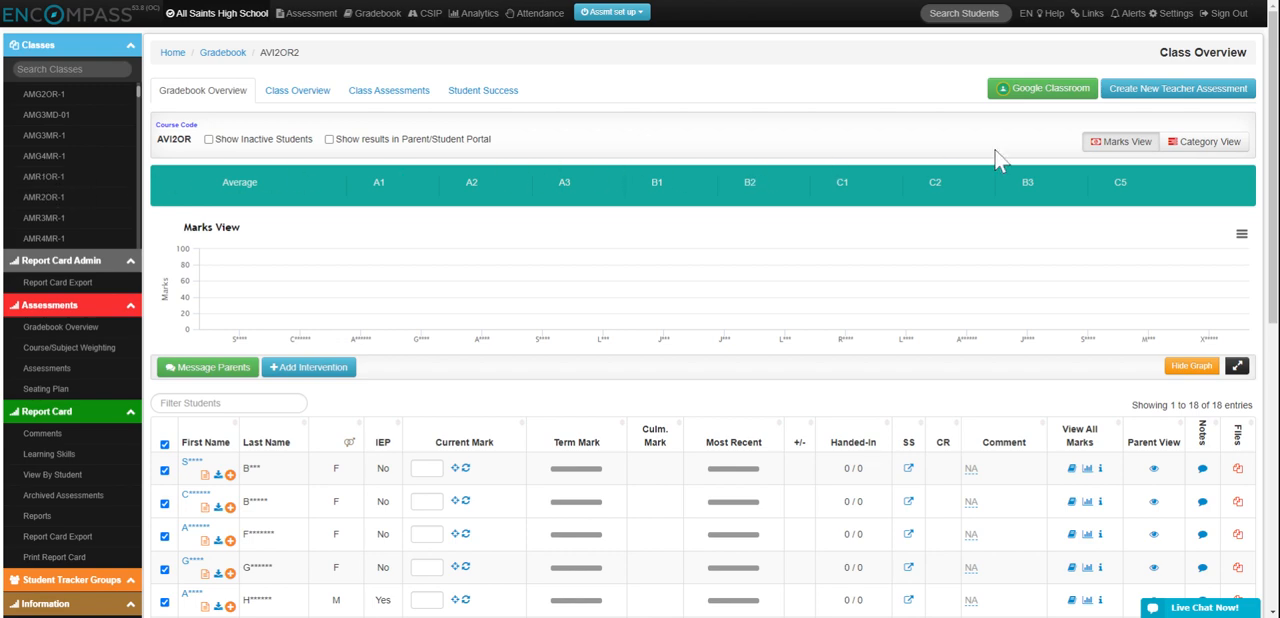
{"action": "mouse_move", "coordinate": [1125, 92]}
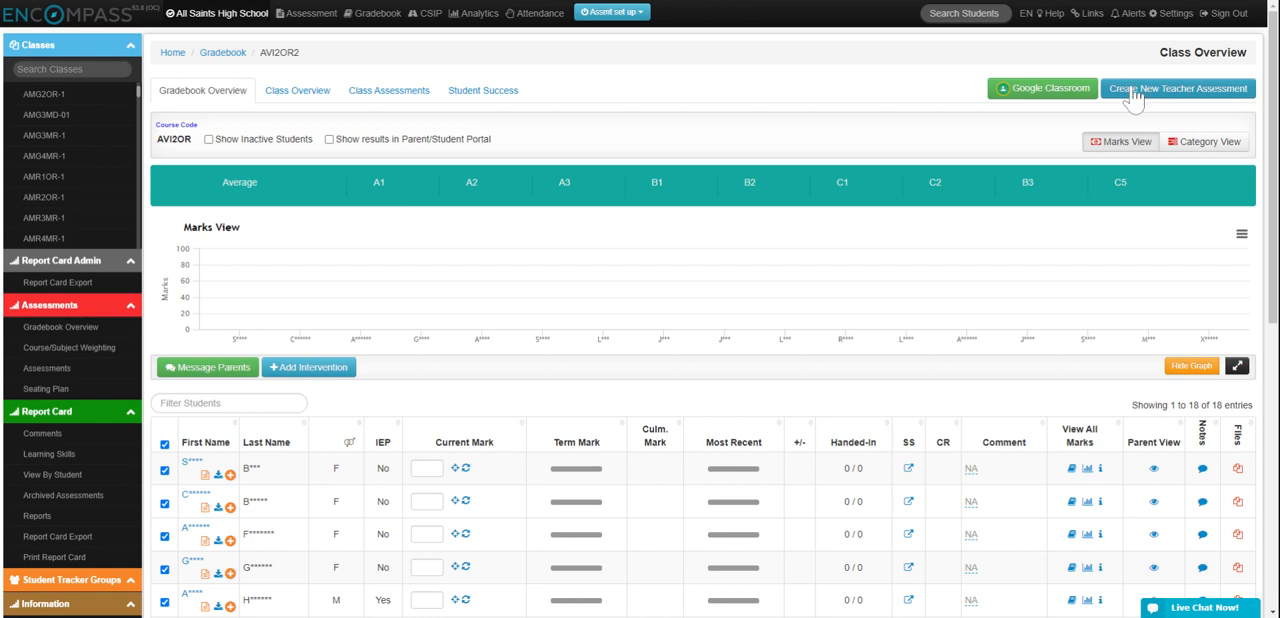
Create a new AVI2OR teacher assessment named 'Test' with weight 4 and evaluation type Test.
{"action": "left_click", "coordinate": [1178, 88]}
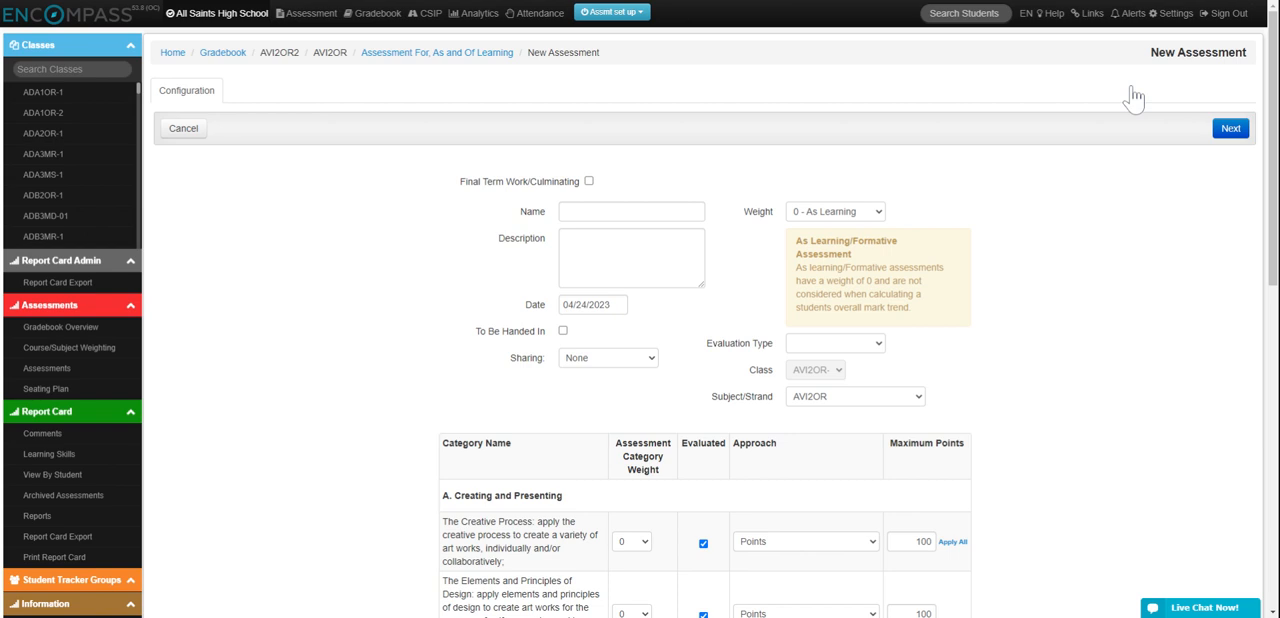
{"action": "type", "text": "Test"}
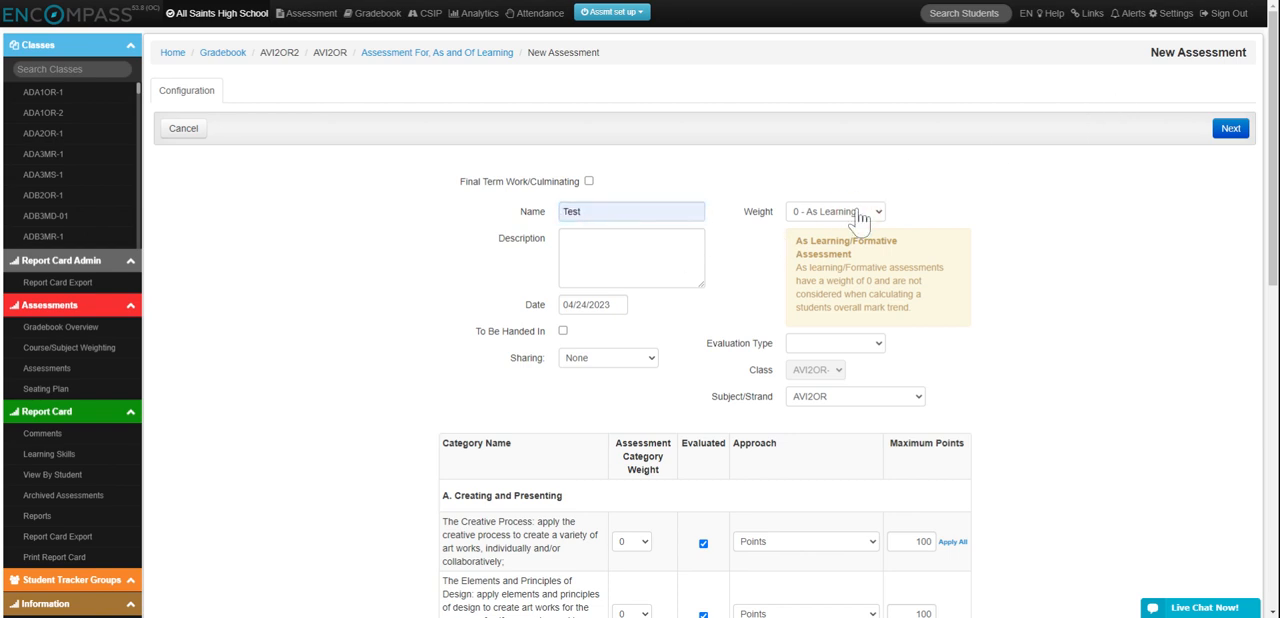
{"action": "left_click", "coordinate": [836, 211]}
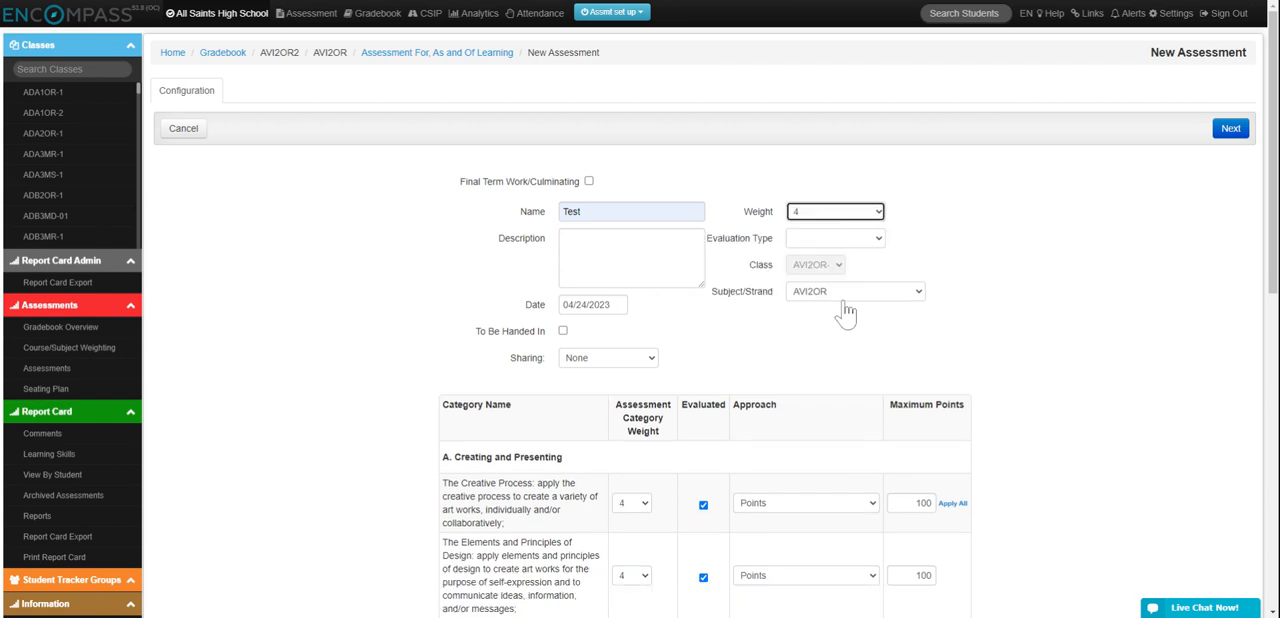
{"action": "mouse_move", "coordinate": [875, 235]}
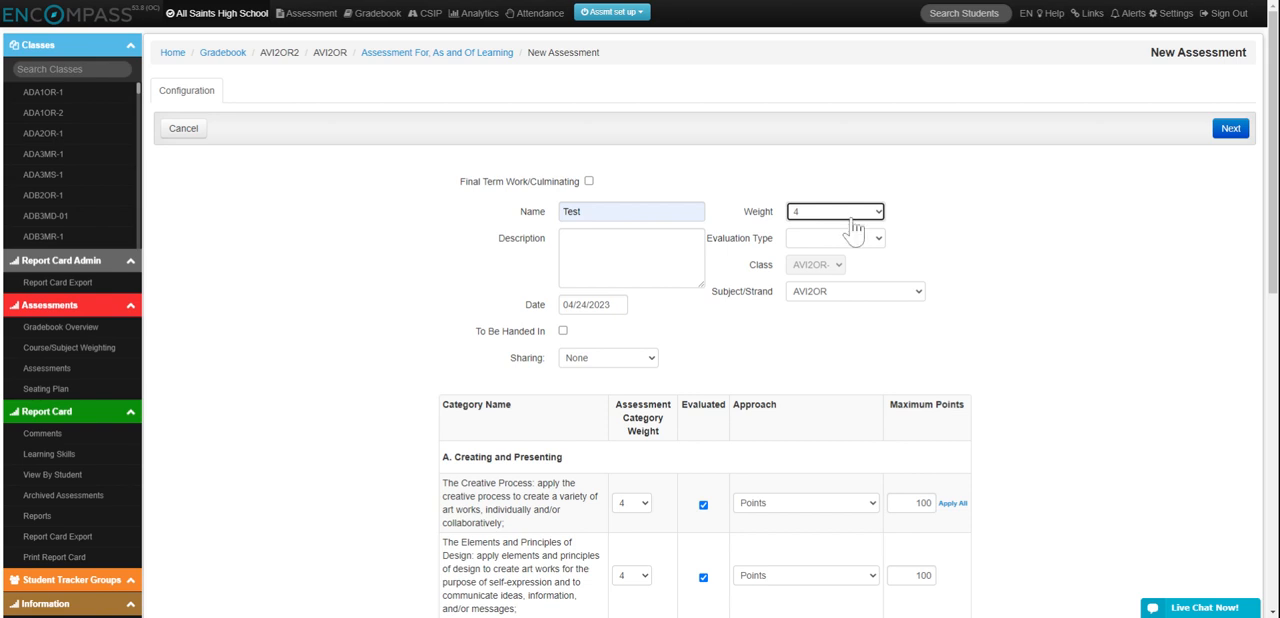
{"action": "mouse_move", "coordinate": [857, 228]}
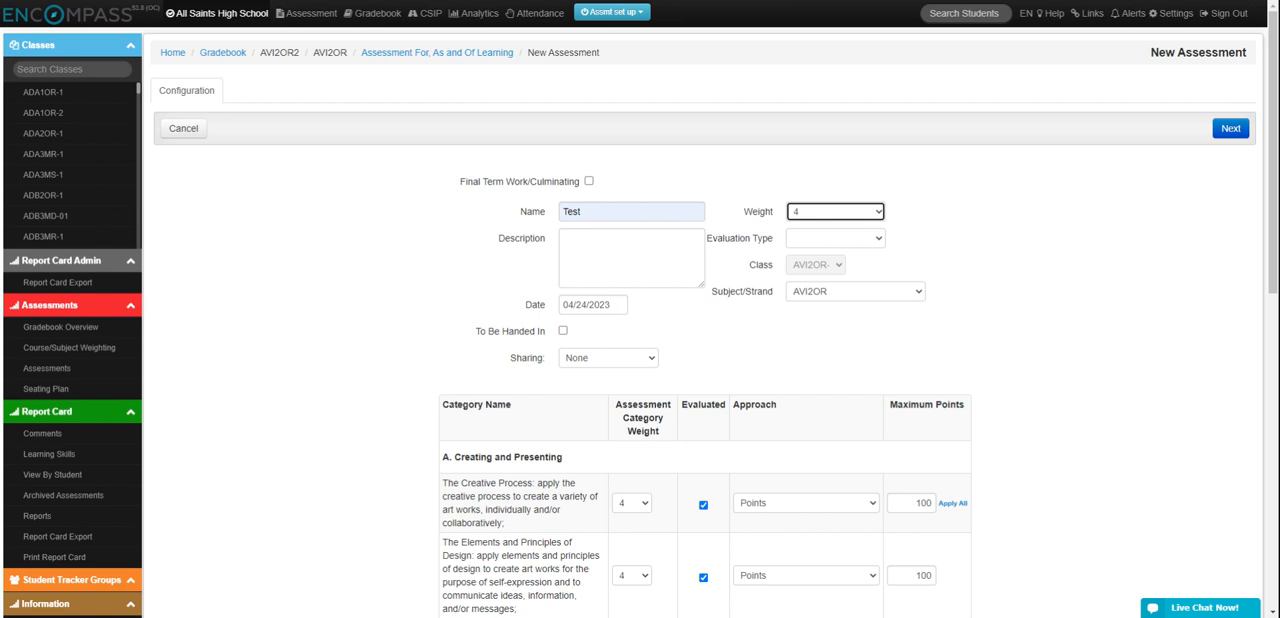
{"action": "mouse_move", "coordinate": [835, 221]}
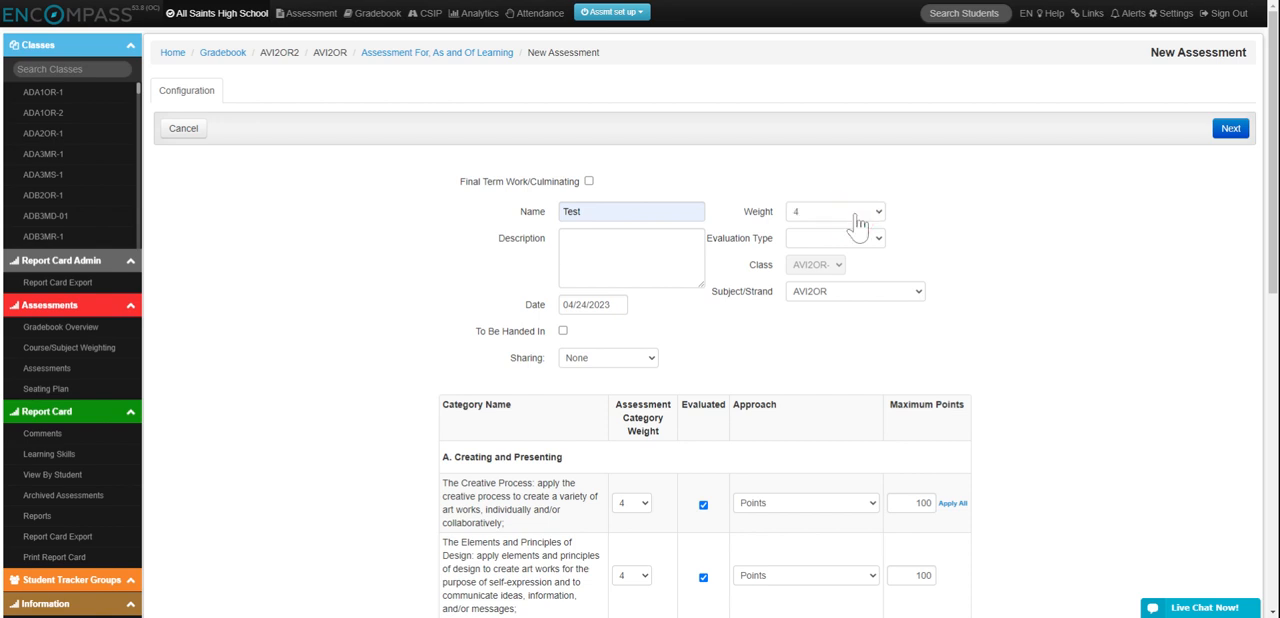
{"action": "mouse_move", "coordinate": [855, 232]}
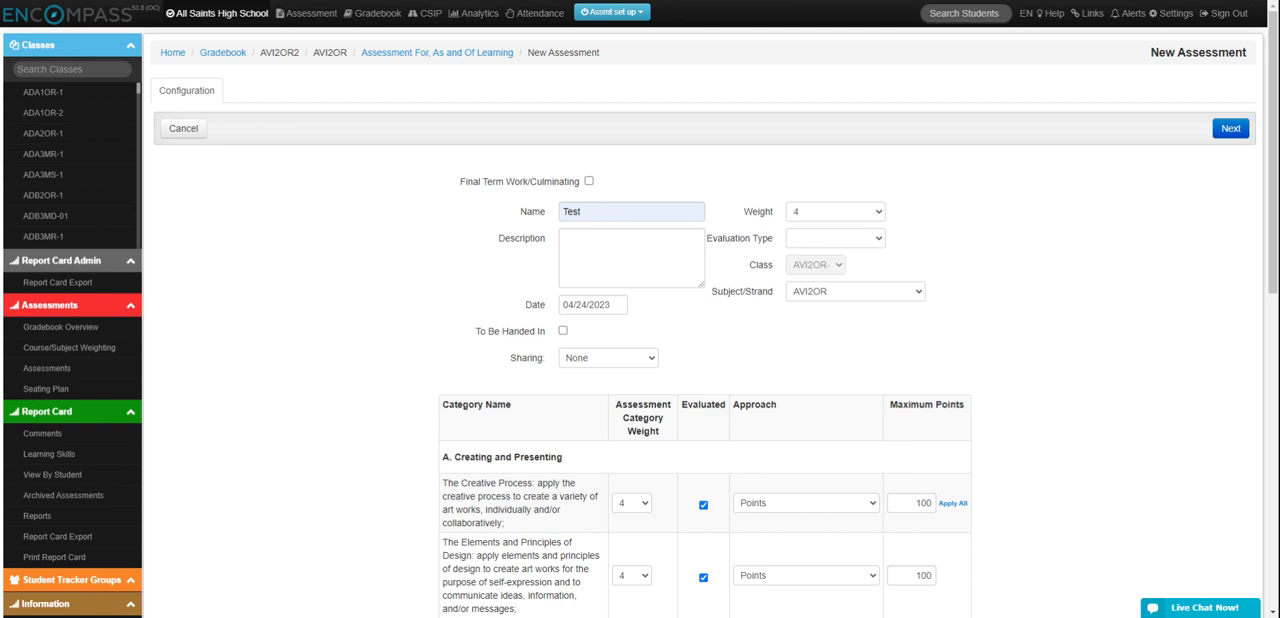
{"action": "left_click", "coordinate": [835, 211]}
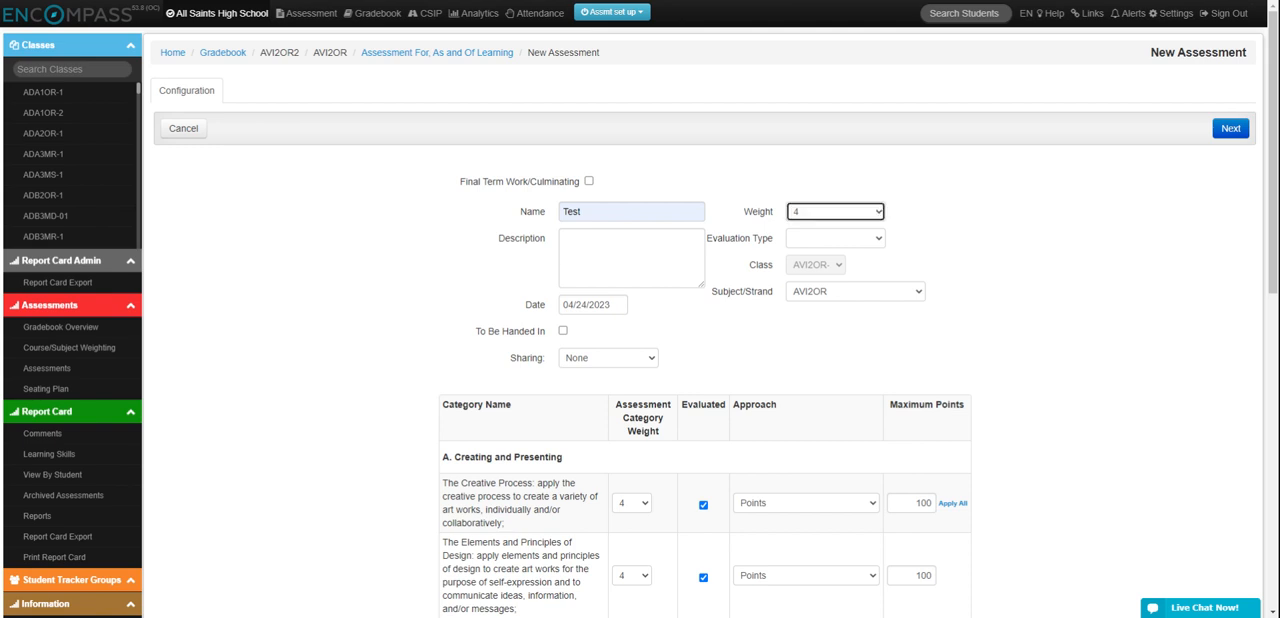
{"action": "mouse_move", "coordinate": [763, 299]}
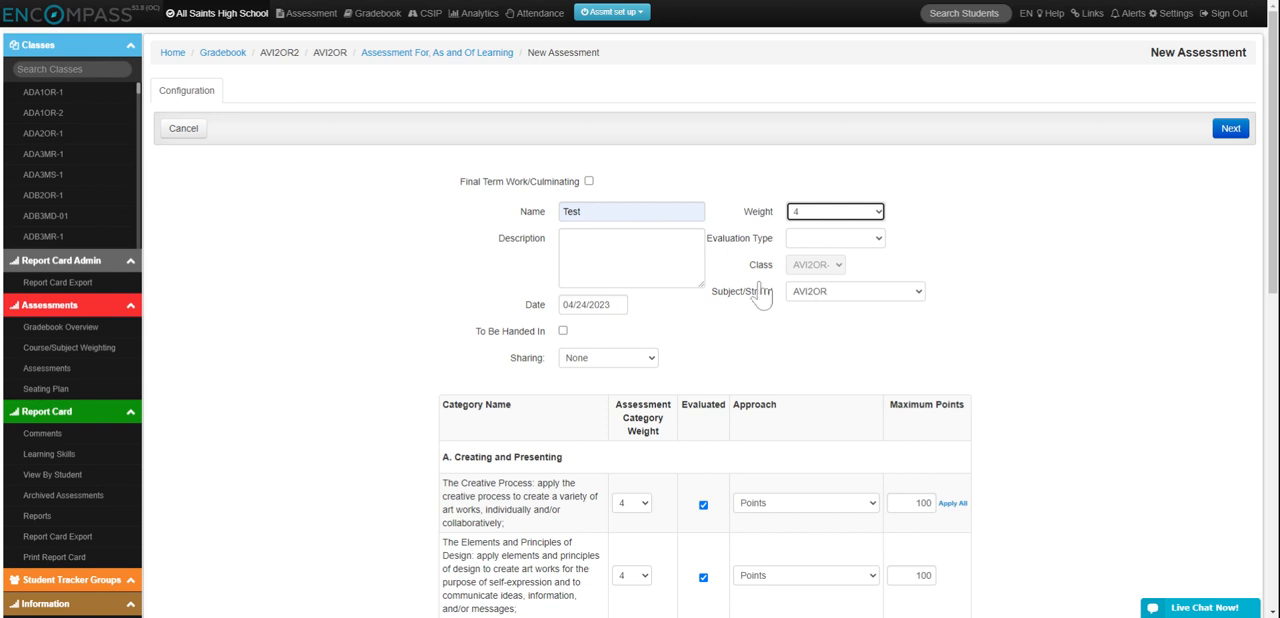
{"action": "left_click", "coordinate": [631, 258]}
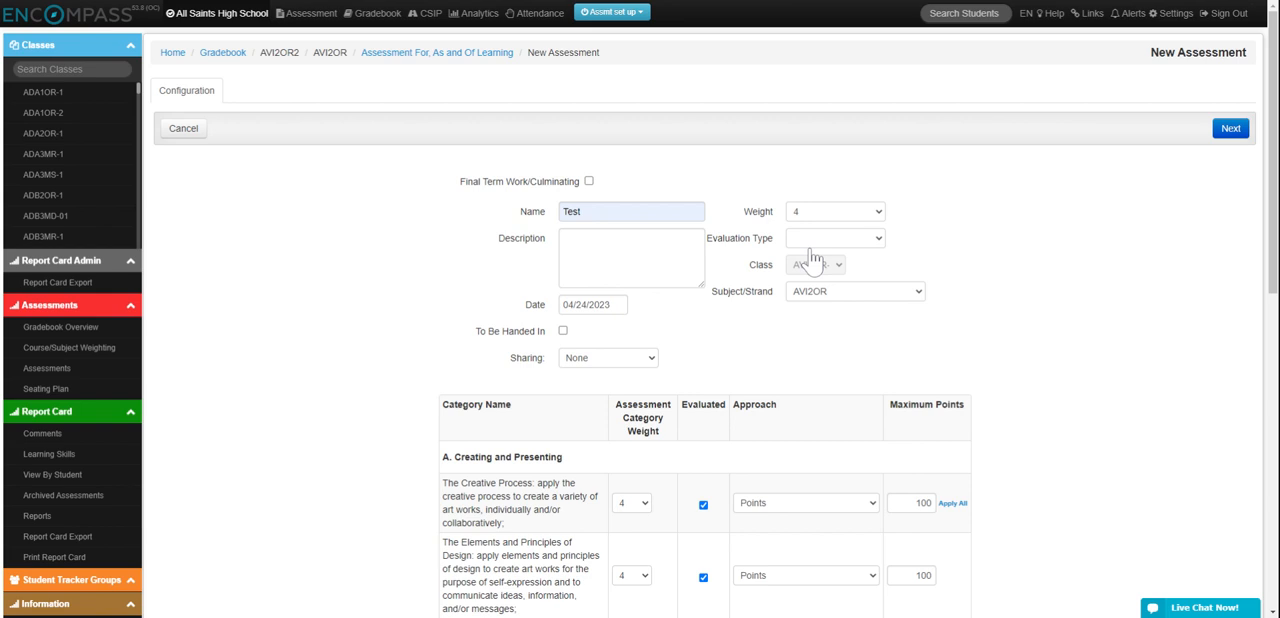
{"action": "left_click", "coordinate": [835, 237]}
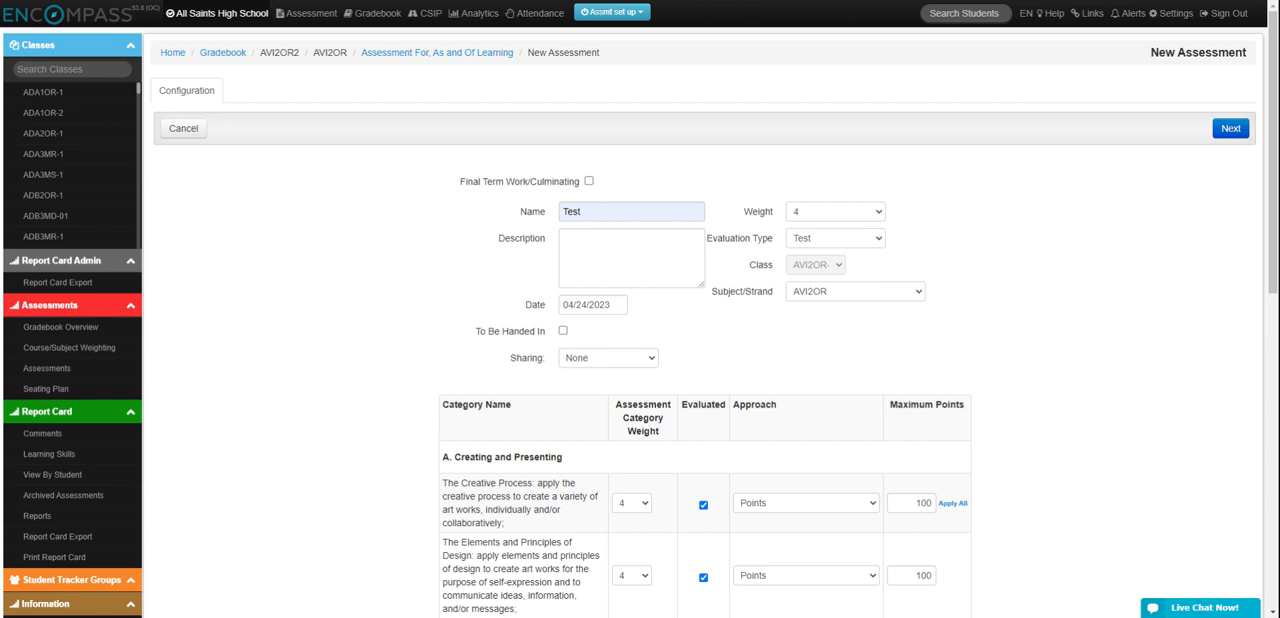
Stop evaluating Elements and Principles of Design; Art, Society, and Values; and Connections Beyond the Classroom.
{"action": "scroll", "scroll_direction": "down", "scroll_amount": 3}
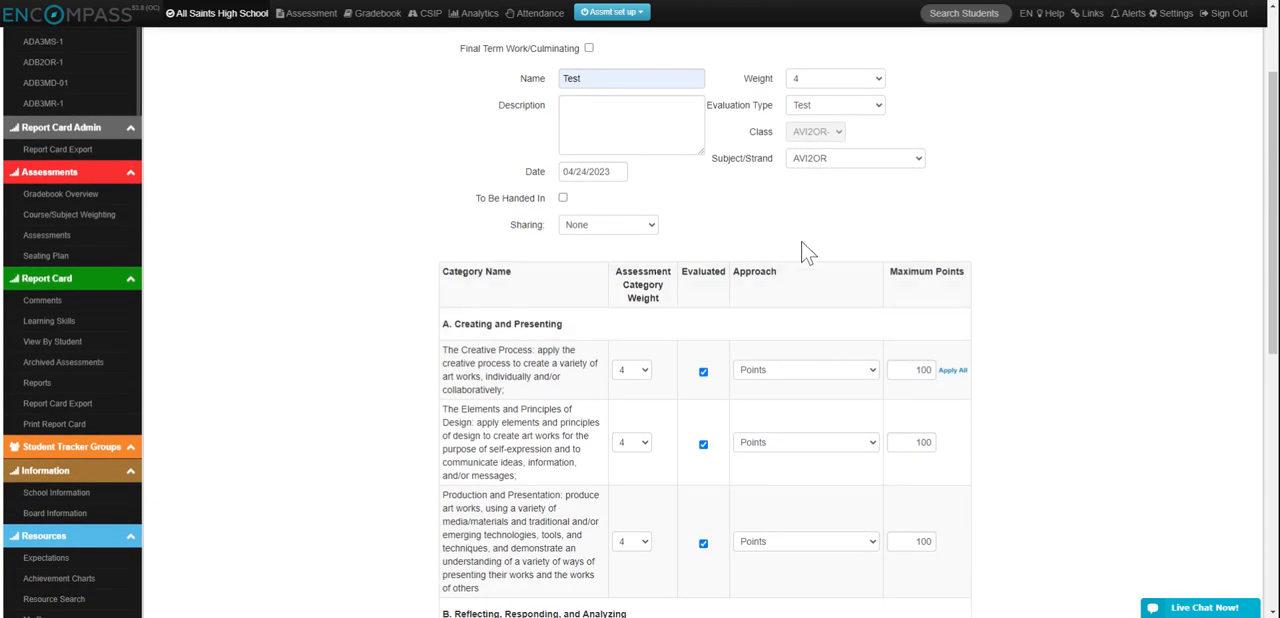
{"action": "scroll", "scroll_direction": "down", "scroll_amount": 3}
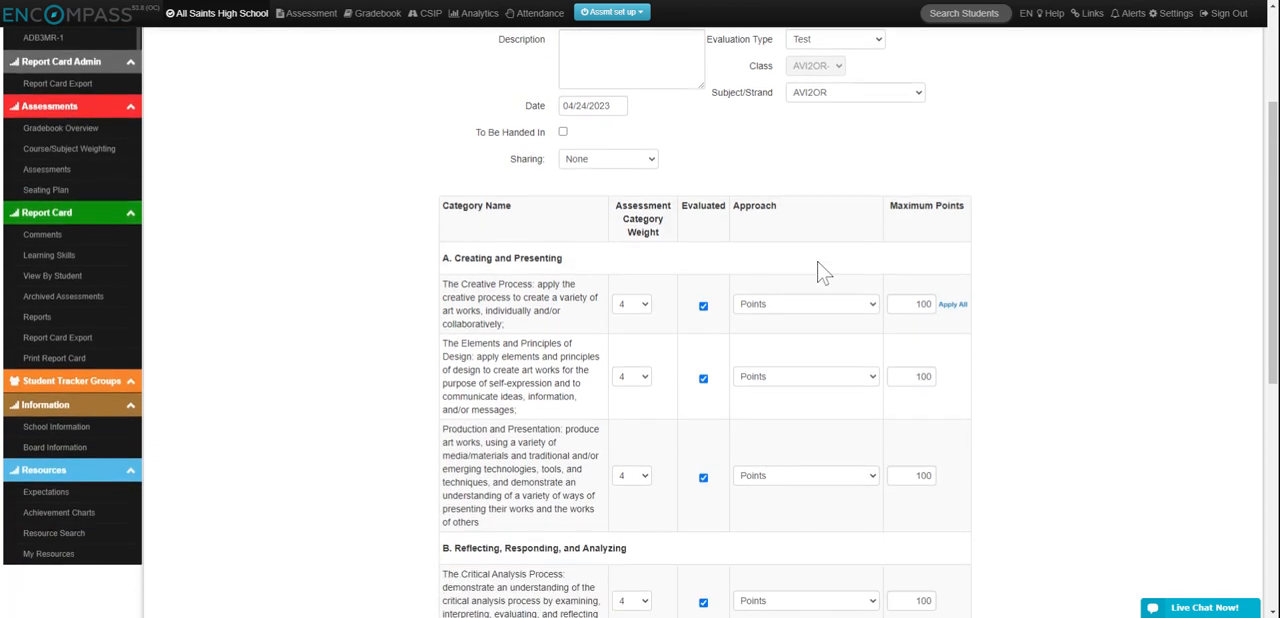
{"action": "mouse_move", "coordinate": [660, 330]}
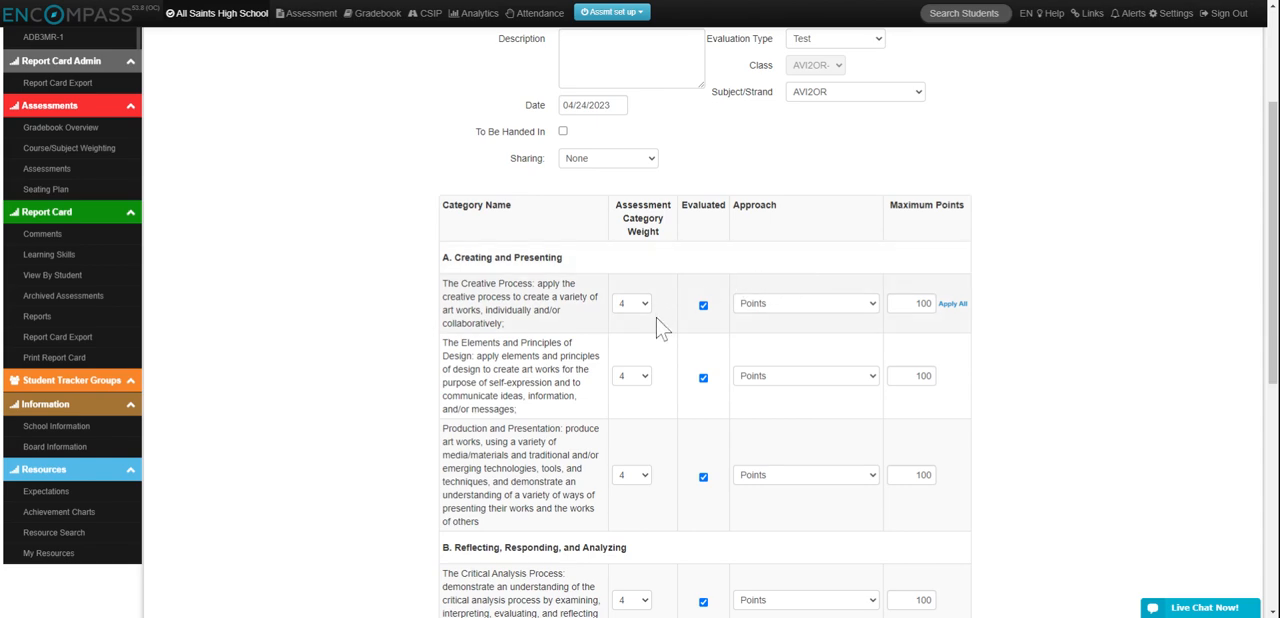
{"action": "scroll", "scroll_direction": "down", "scroll_amount": 3}
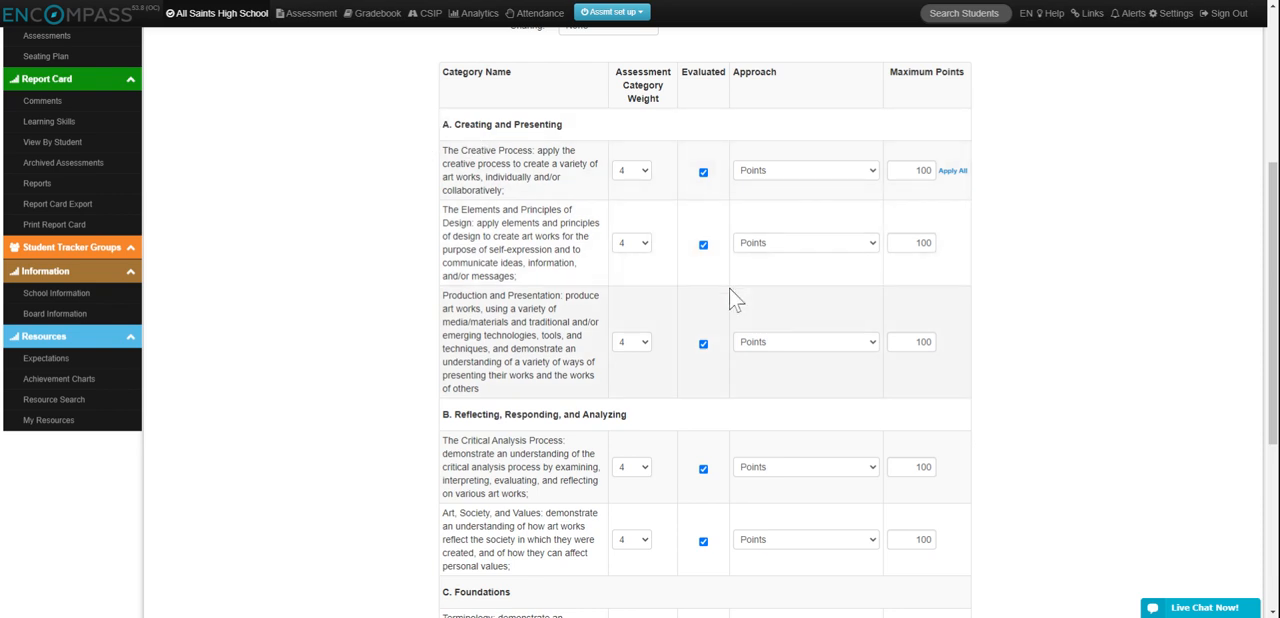
{"action": "mouse_move", "coordinate": [710, 258]}
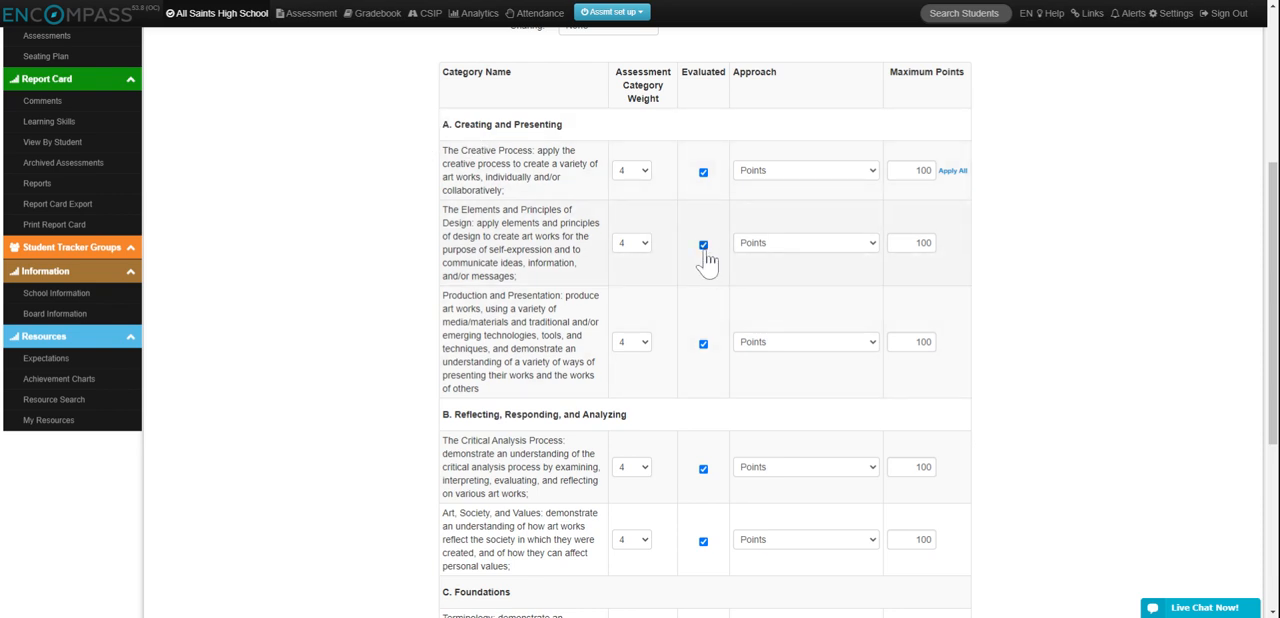
{"action": "left_click", "coordinate": [700, 244]}
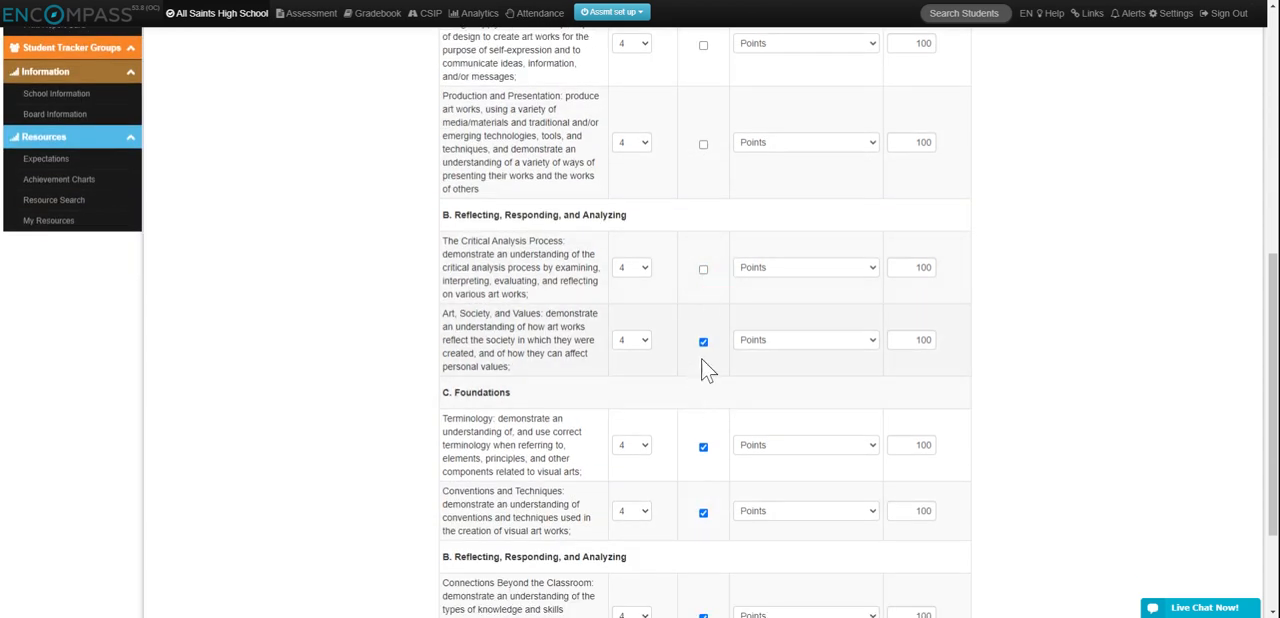
{"action": "left_click", "coordinate": [702, 341]}
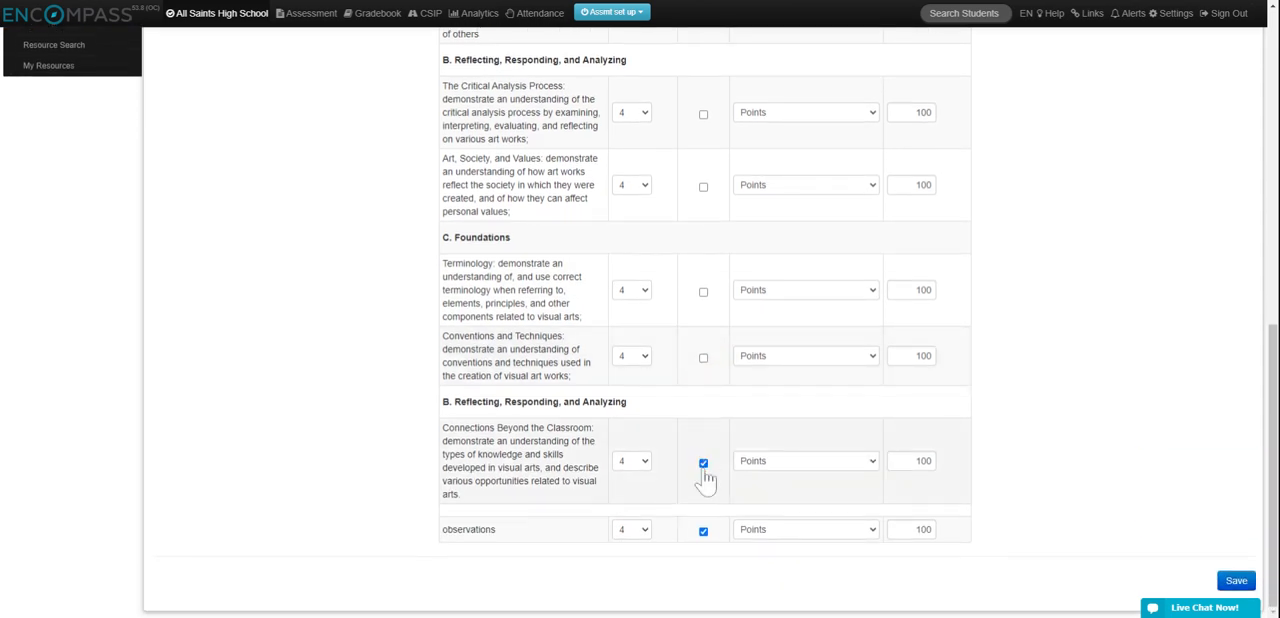
{"action": "left_click", "coordinate": [702, 461]}
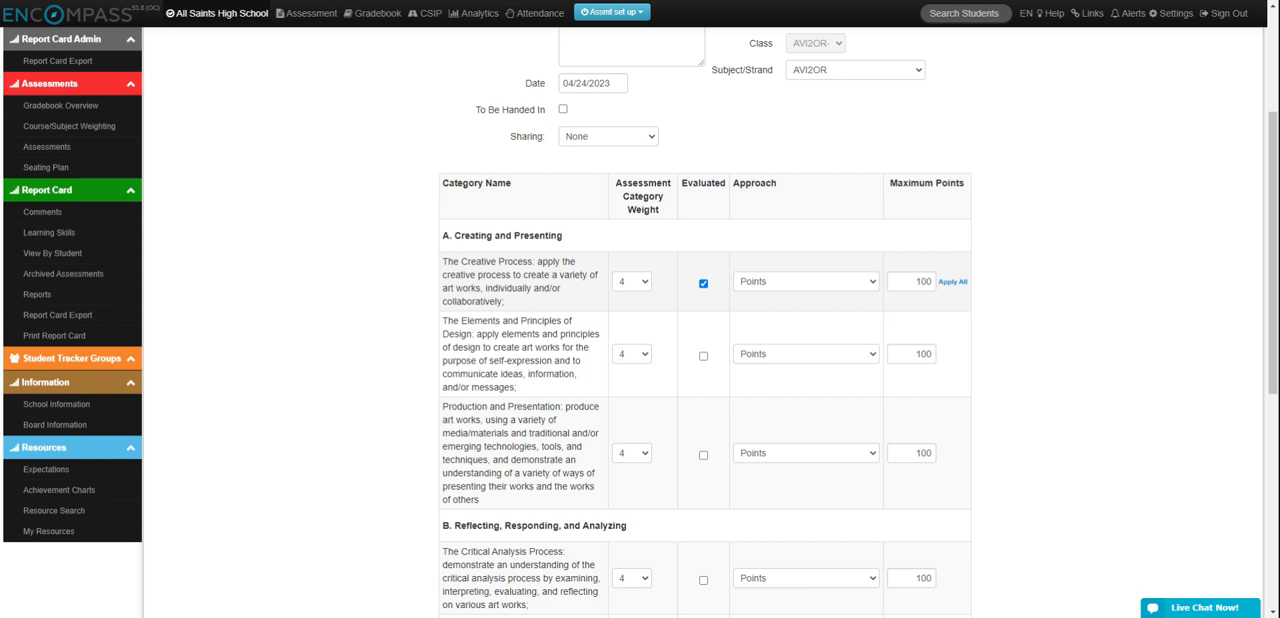
{"action": "mouse_move", "coordinate": [834, 311]}
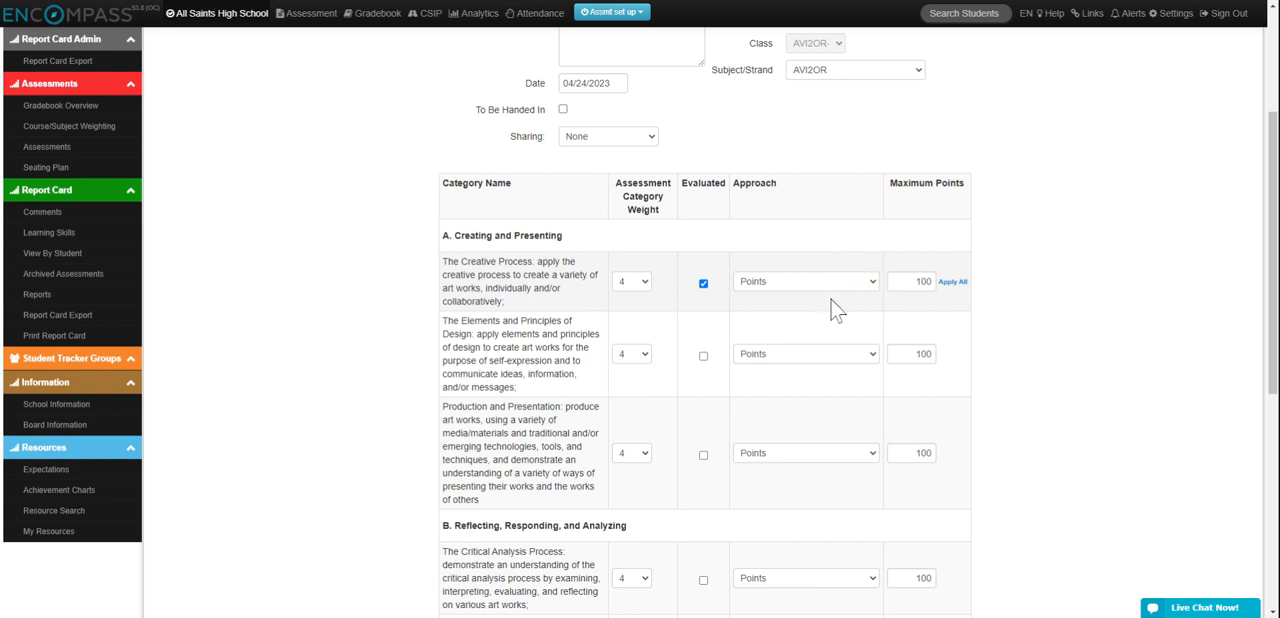
Set The Creative Process approach to Levels and scroll down the assessment form.
{"action": "left_click", "coordinate": [804, 281]}
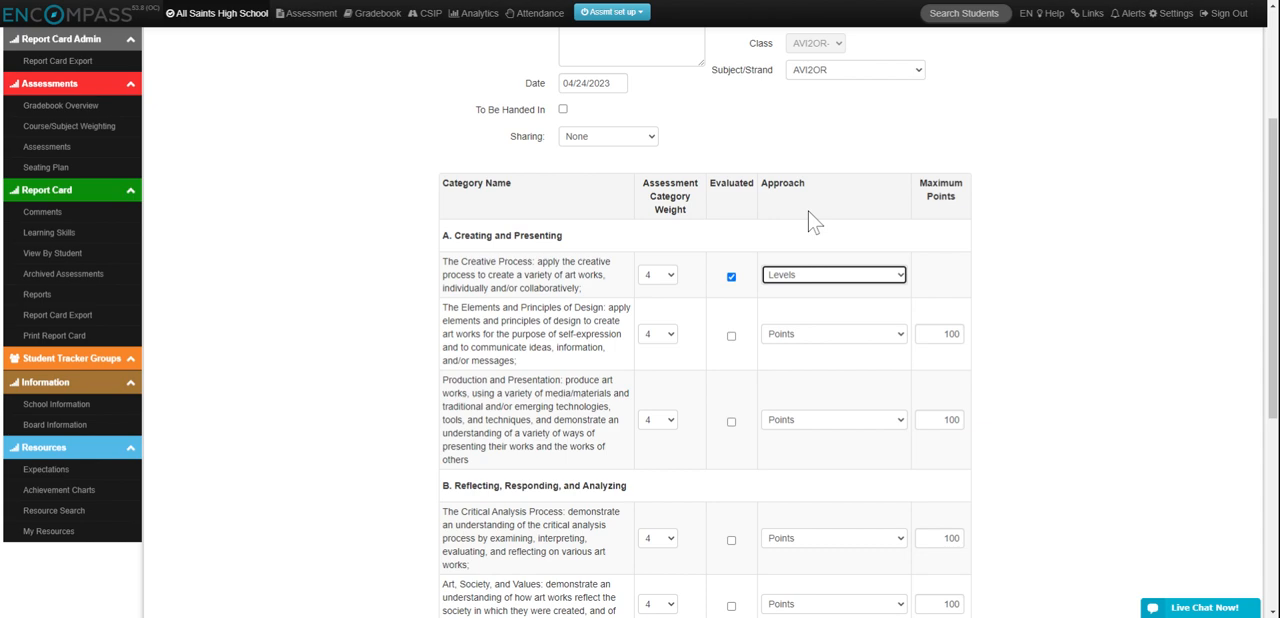
{"action": "scroll", "scroll_direction": "down", "scroll_amount": 3}
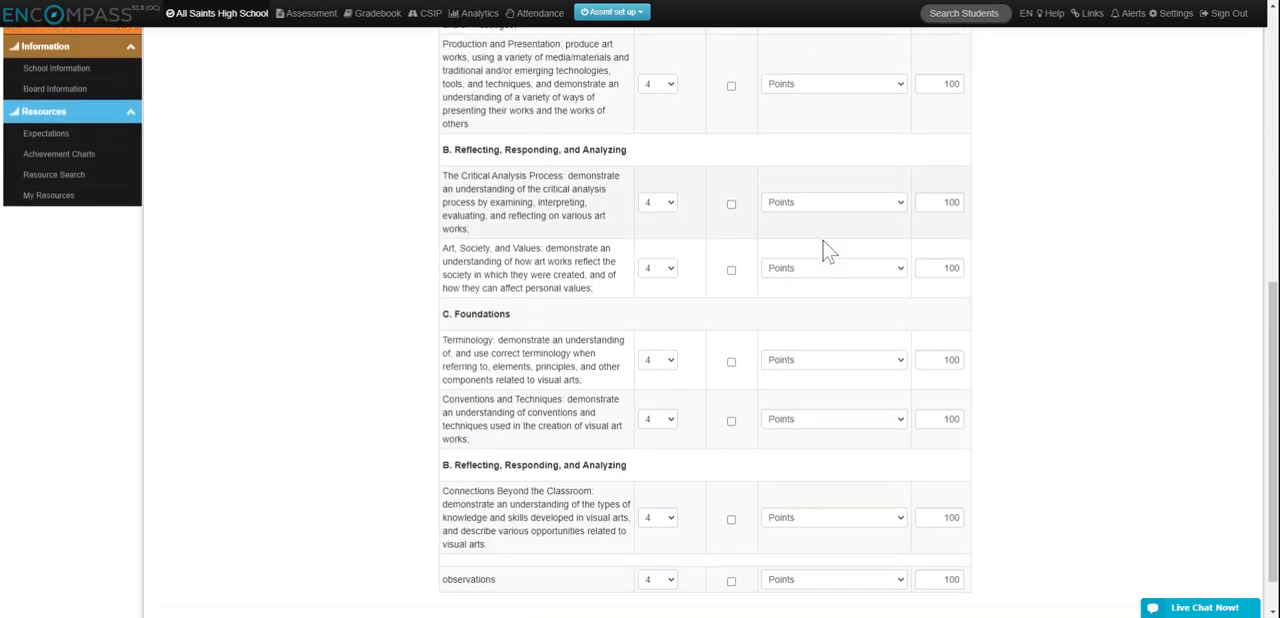
{"action": "scroll", "scroll_direction": "down", "scroll_amount": 3}
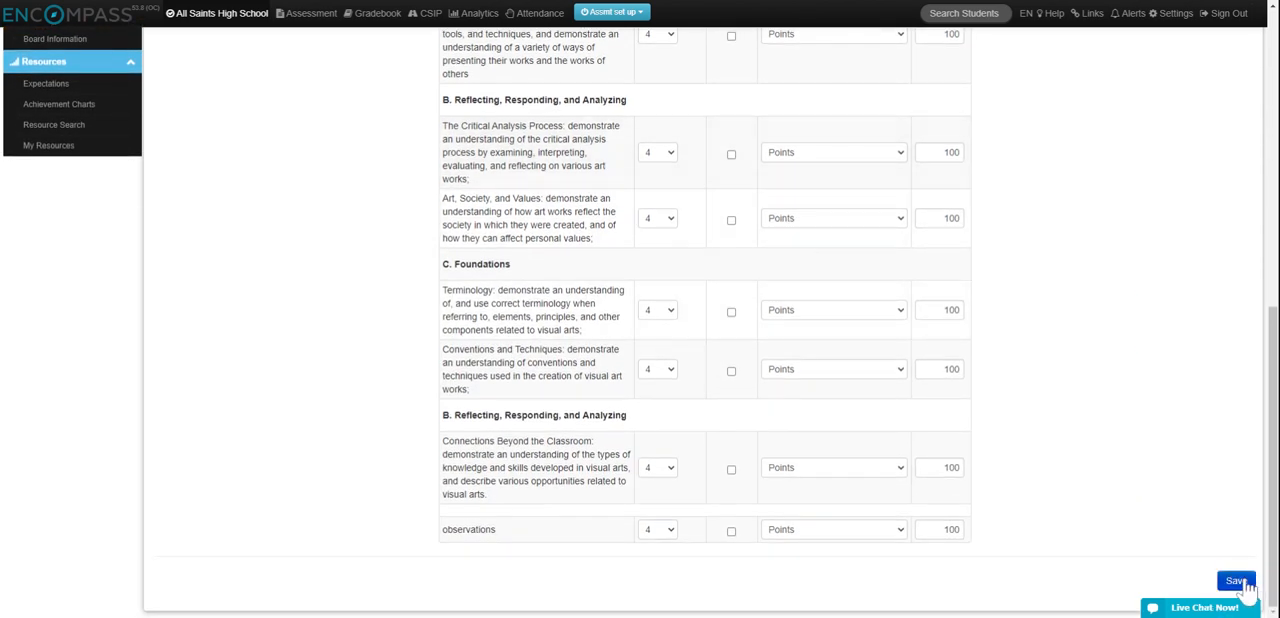